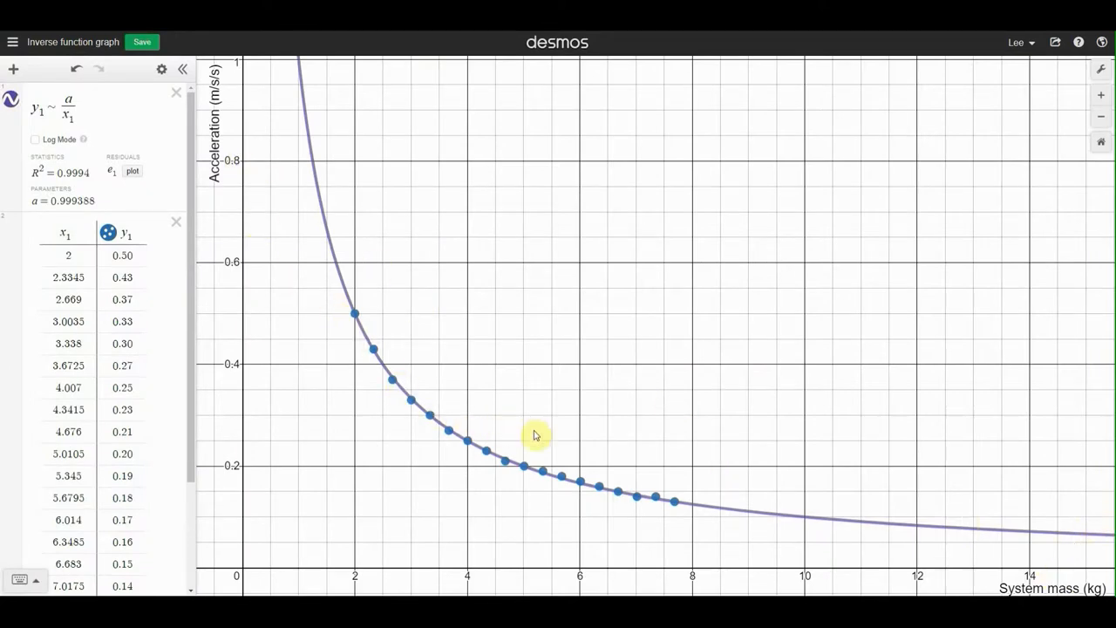
{"action": "mouse_move", "coordinate": [884, 572]}
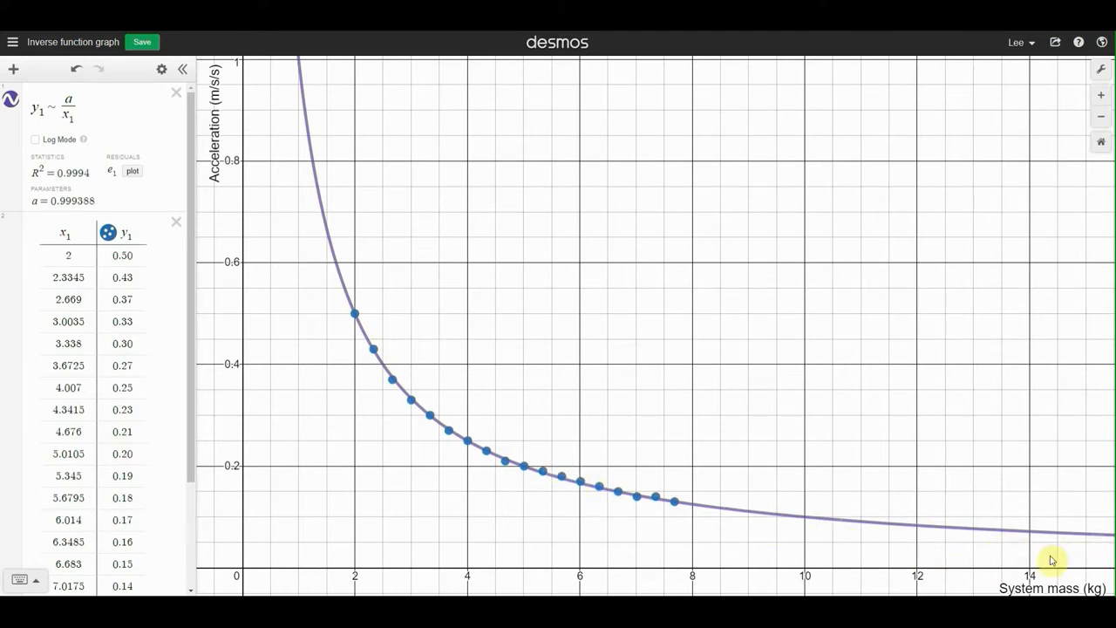
{"action": "mouse_move", "coordinate": [305, 532]}
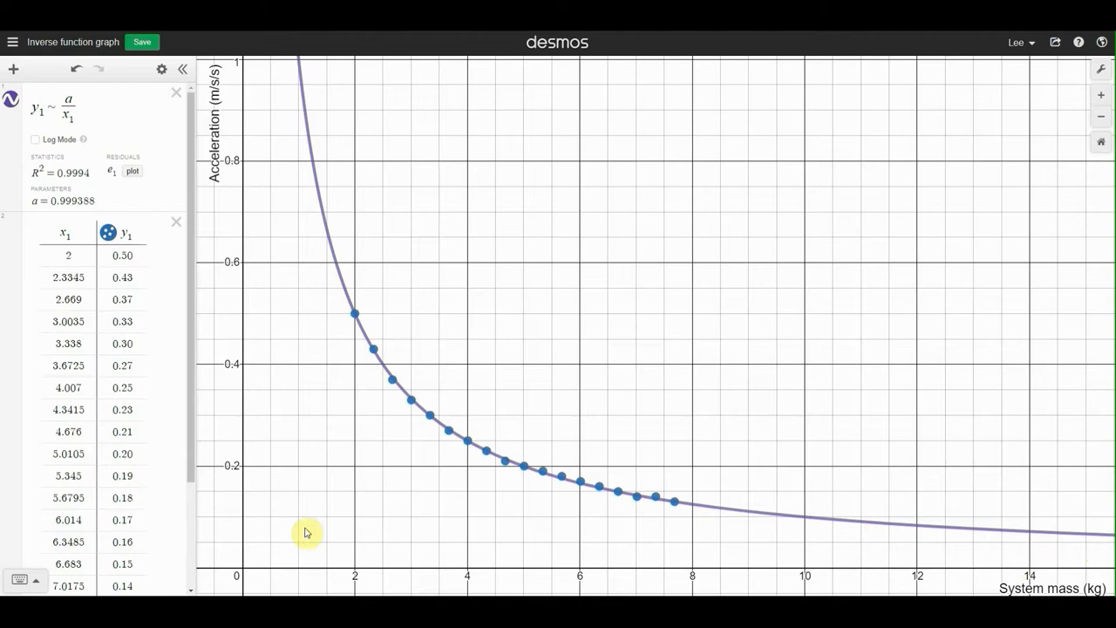
{"action": "mouse_move", "coordinate": [350, 389]}
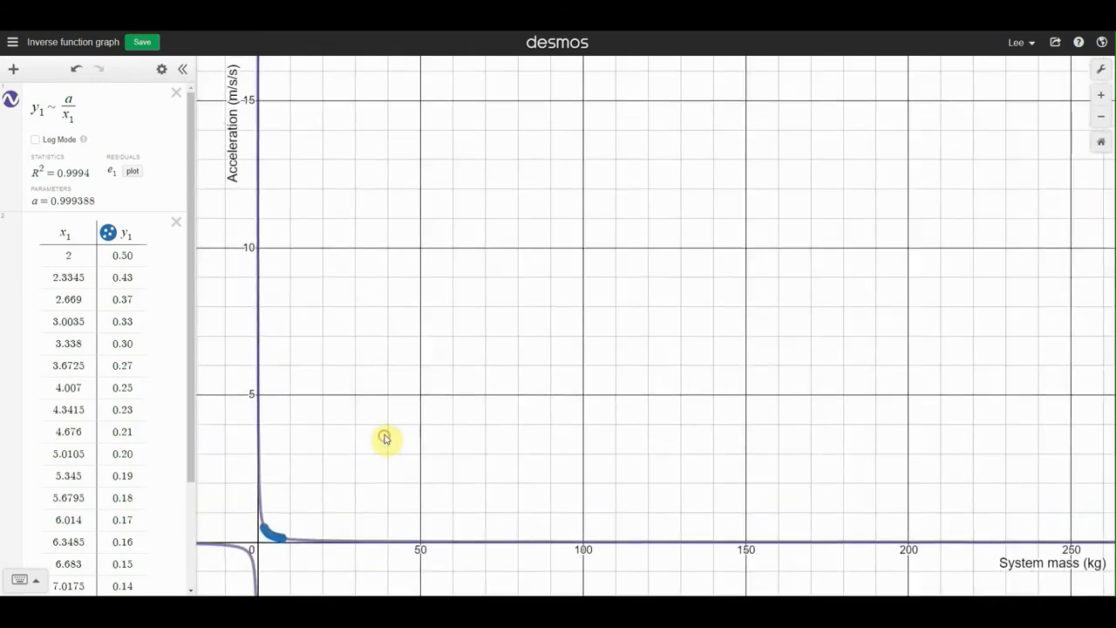
{"action": "scroll", "scroll_direction": "down", "scroll_amount": 3}
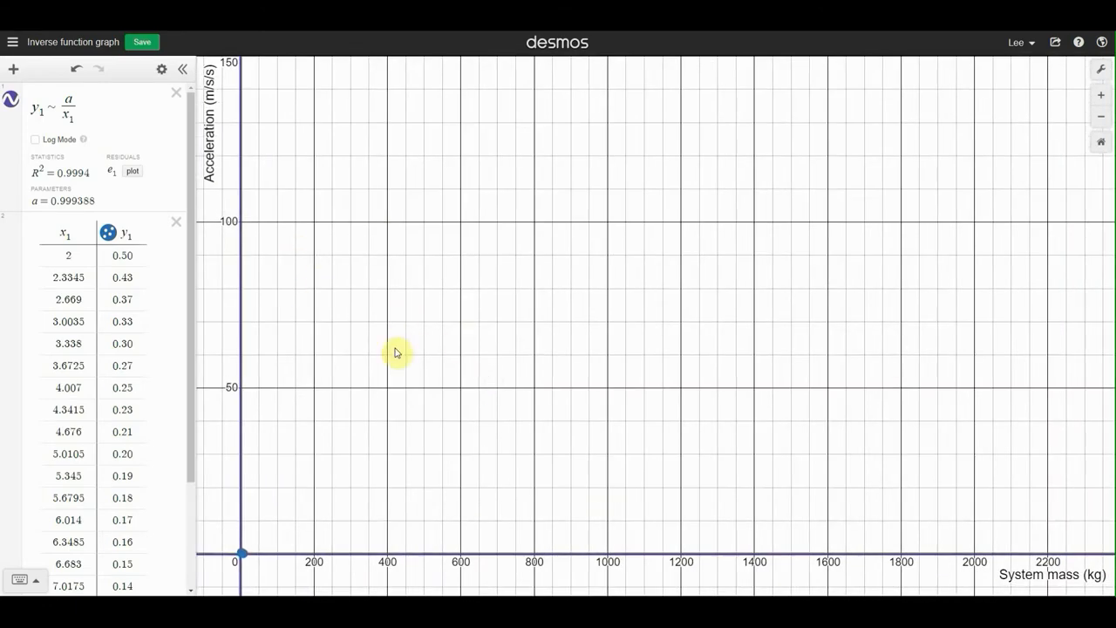
{"action": "mouse_move", "coordinate": [965, 521]}
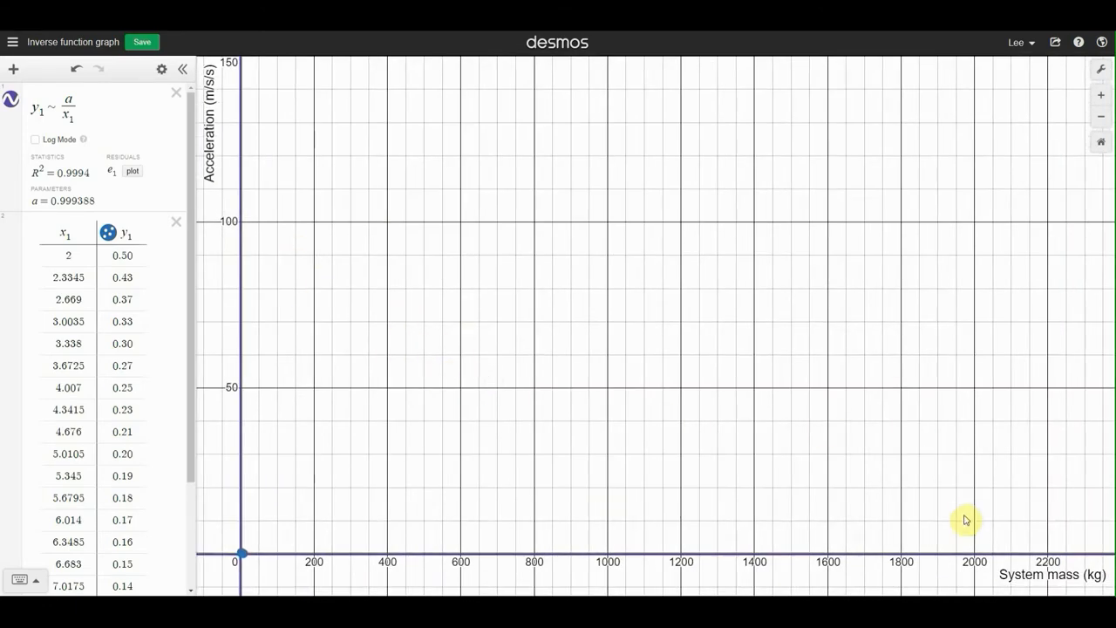